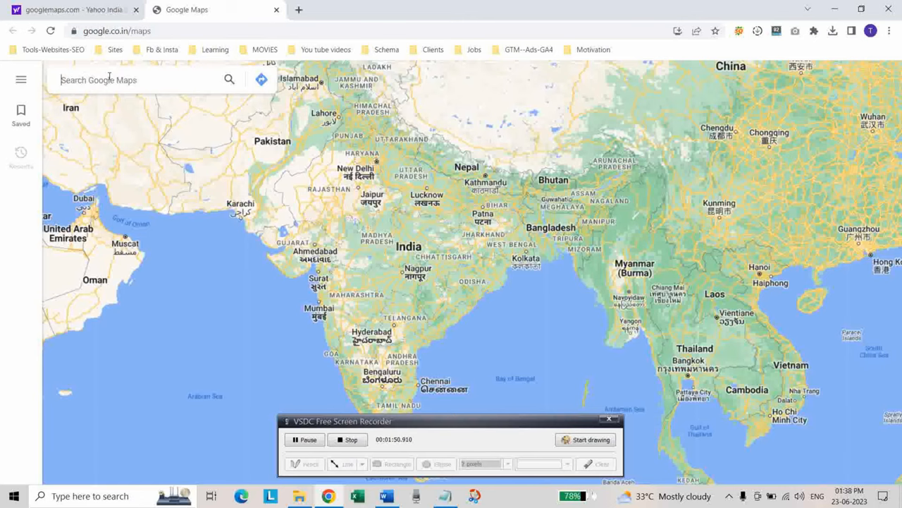
Search Google Maps for 'tranc' and bring up the Trance Babylon Executive Stays listing.
type("trance")
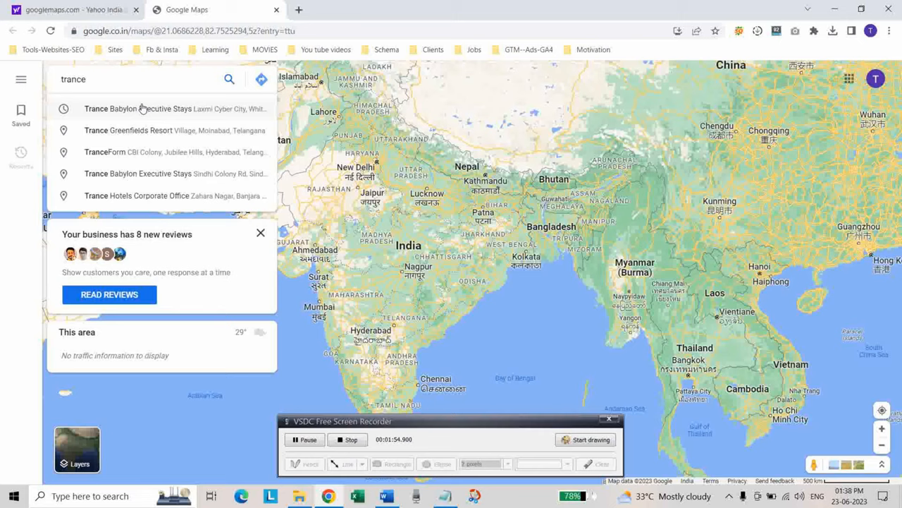
left_click(141, 109)
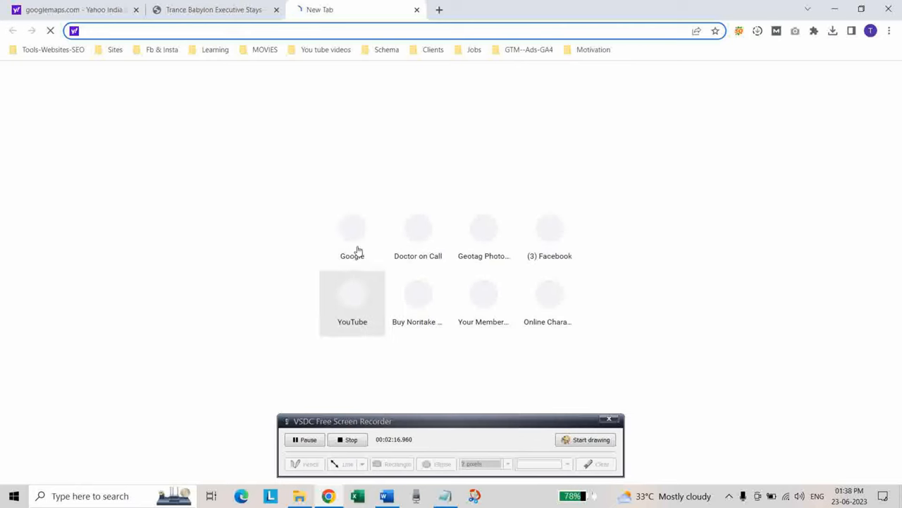
Search Google for 'geo tag photo online free' and load the GeoImgr result in a new tab.
left_click(353, 229)
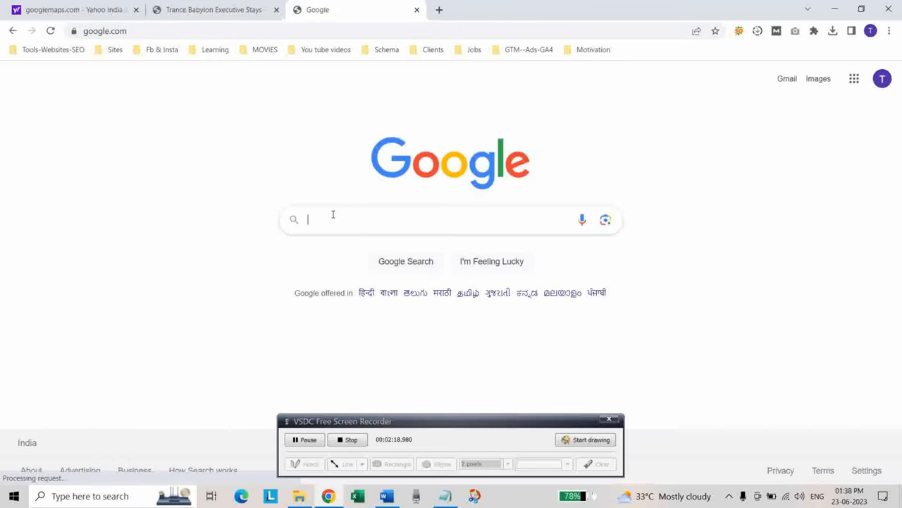
type("geo")
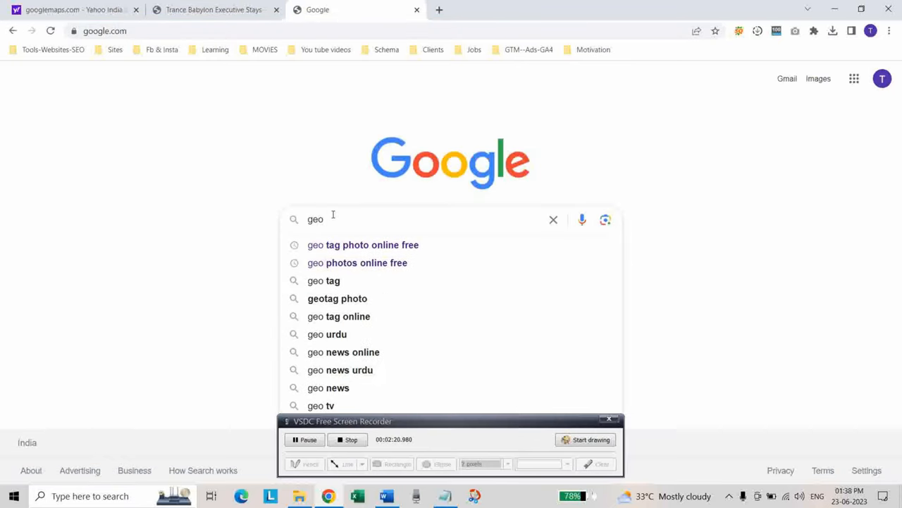
left_click(363, 246)
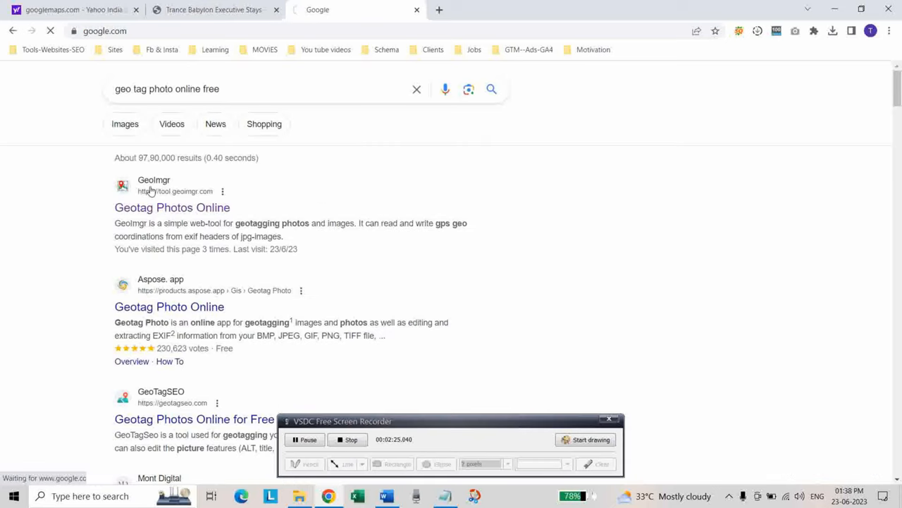
right_click(172, 207)
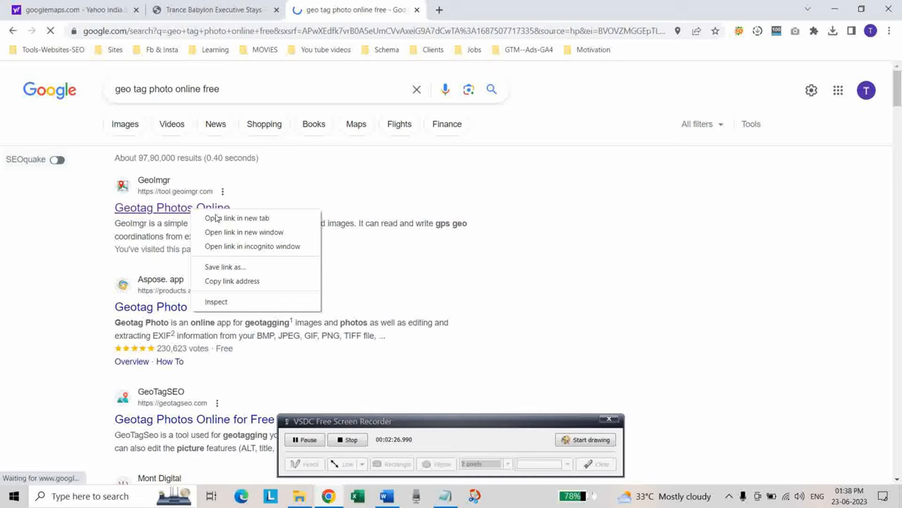
left_click(237, 218)
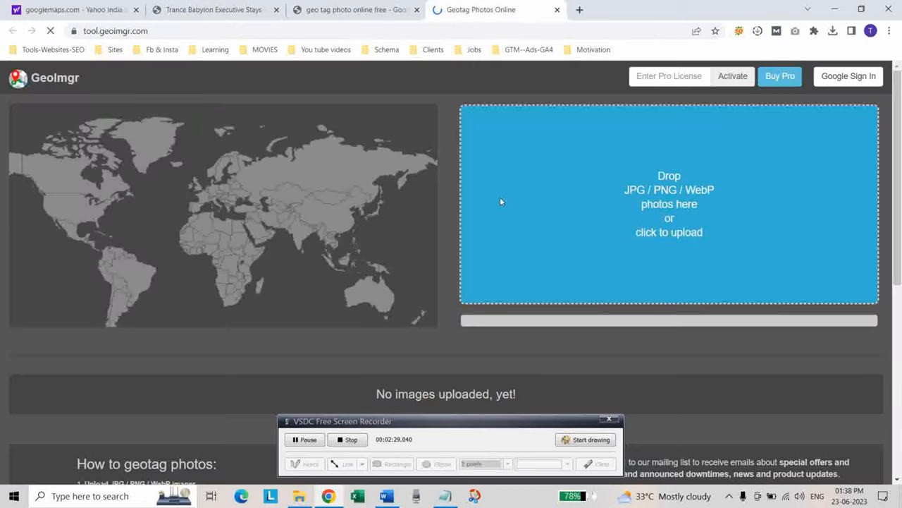
Sign in to GeoImgr with the offered Google account via Google Sign In and Continue.
left_click(847, 77)
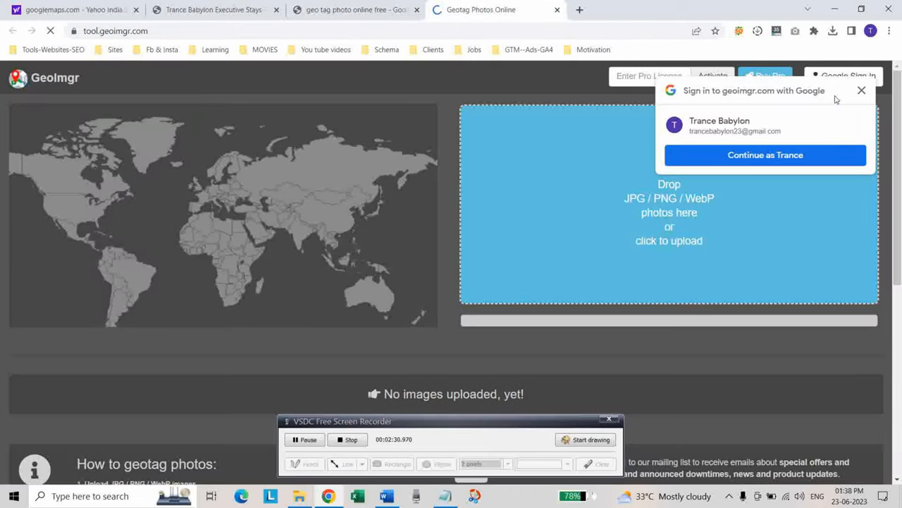
left_click(766, 155)
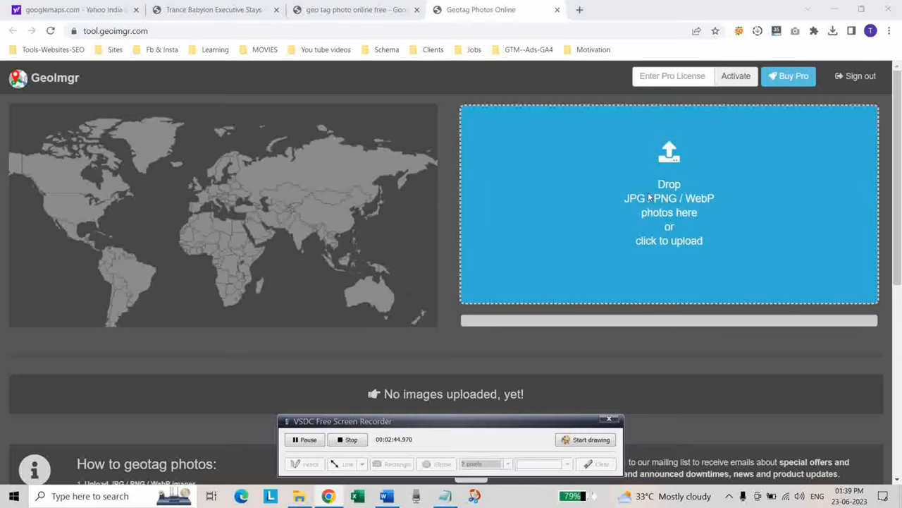
Upload the hotel photo to GeoImgr and switch to the Notepad notes holding its coordinates.
left_click(668, 204)
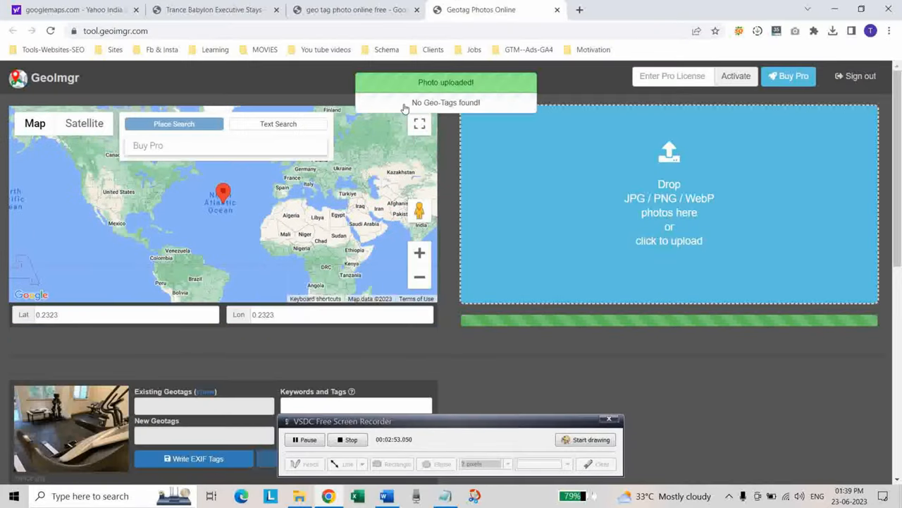
mouse_move(451, 112)
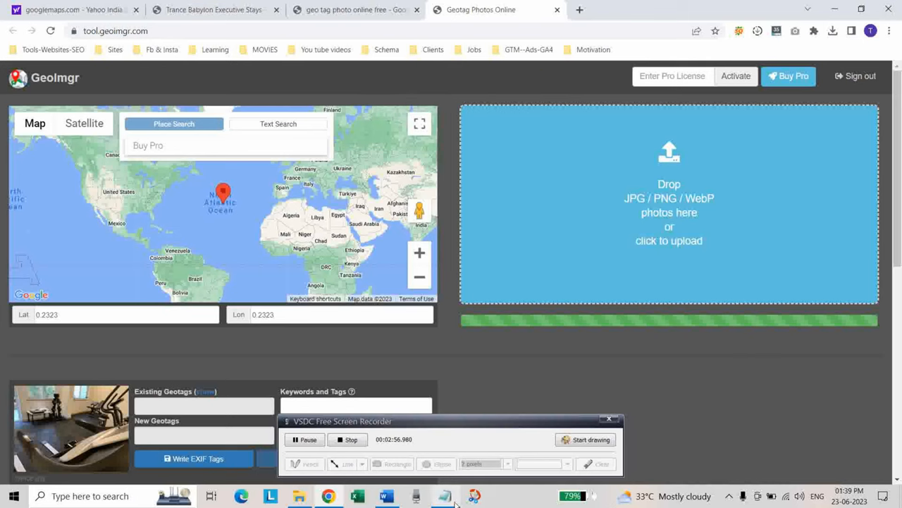
left_click(440, 497)
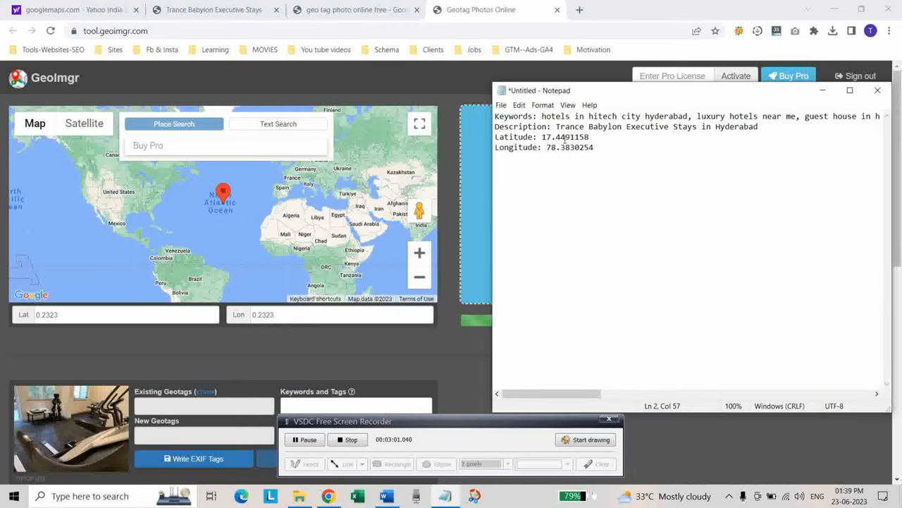
right_click(564, 137)
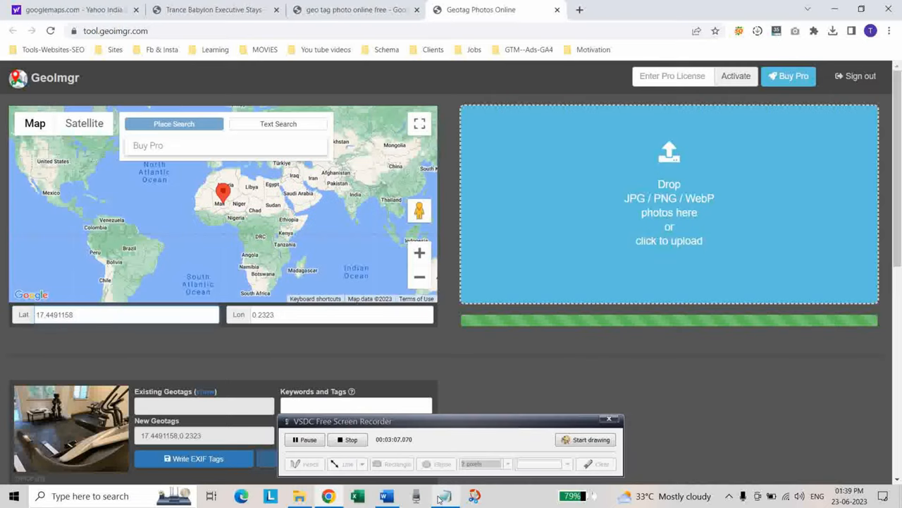
right_click(571, 147)
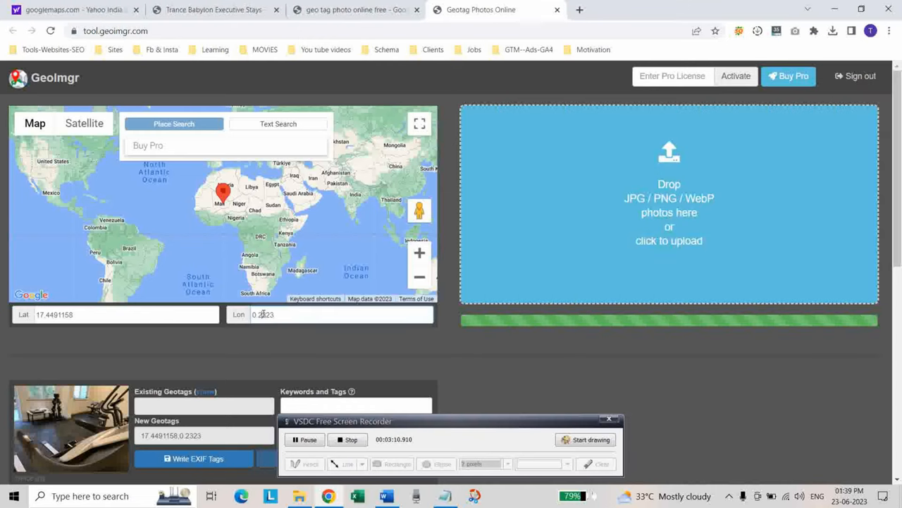
type("78.3830254")
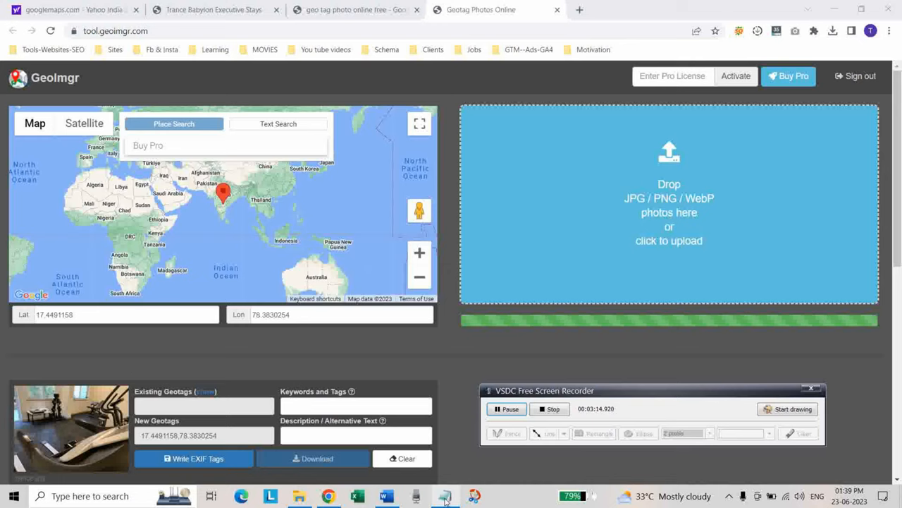
left_click(443, 493)
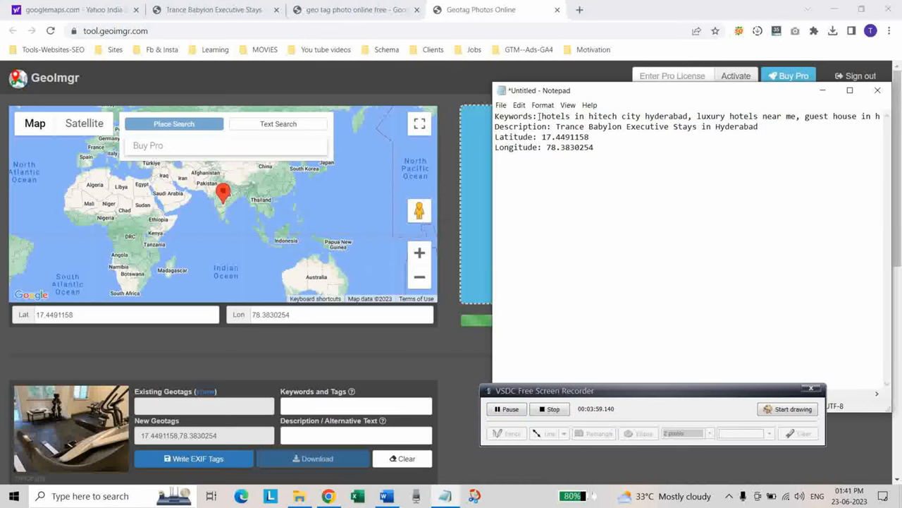
Fill Keywords with the copied hotel keywords and Description with 'Trance Babylon Executive Stays in Hyderabad'.
left_click_drag(542, 115, 674, 116)
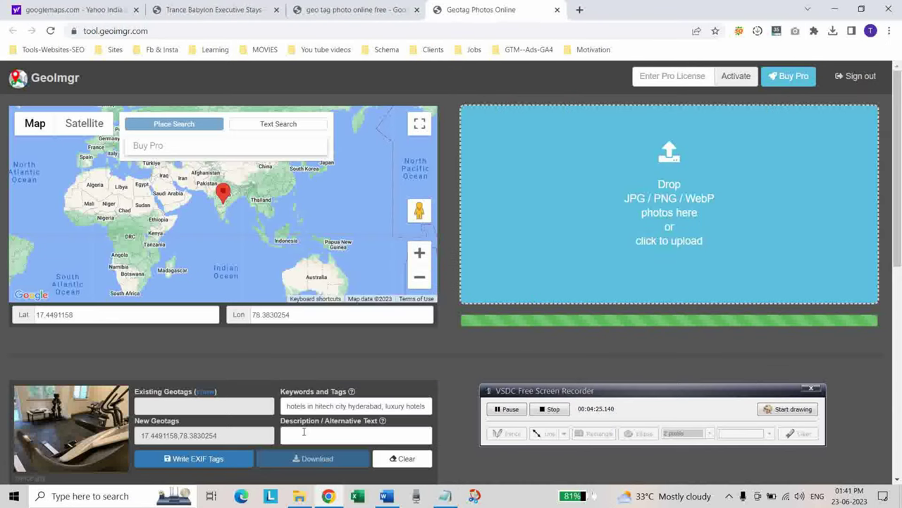
type("ance Babylon Executive Stays in Hyderabad")
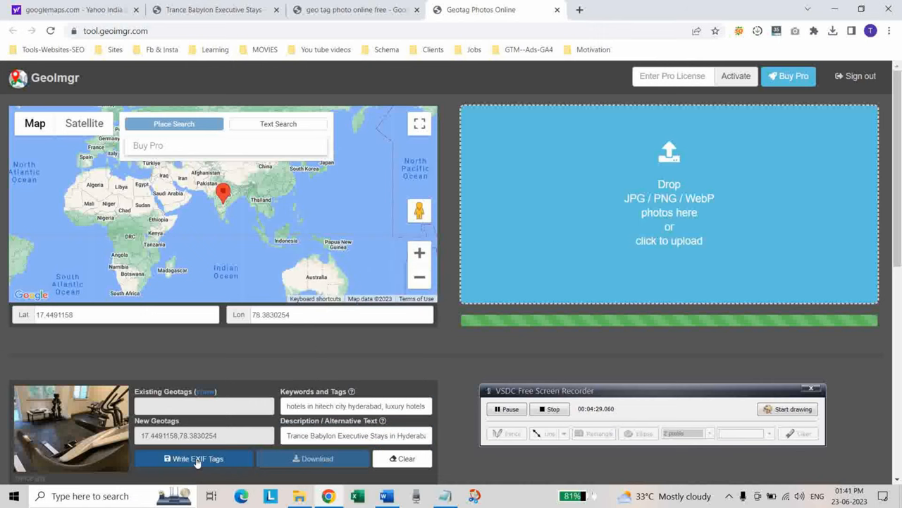
Write the EXIF tags into the photo and download it as 'trance' into the Downloads folder.
left_click(195, 459)
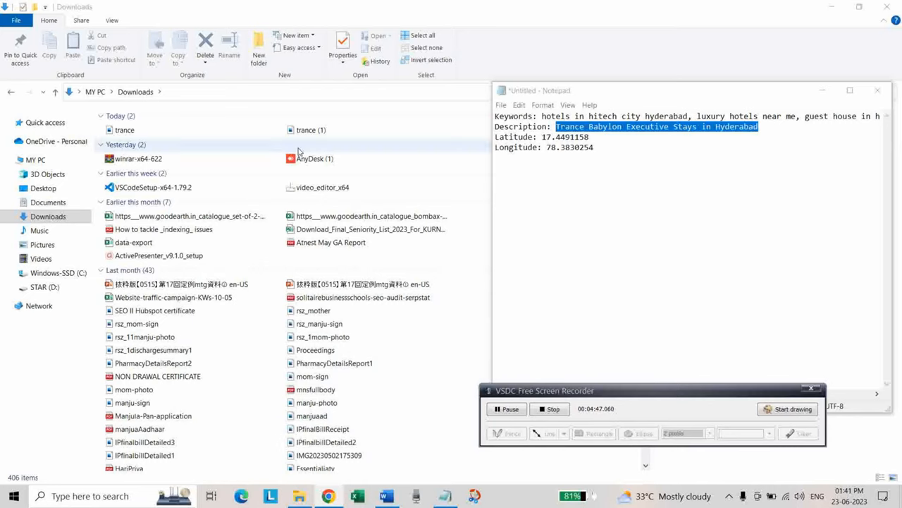
left_click(877, 91)
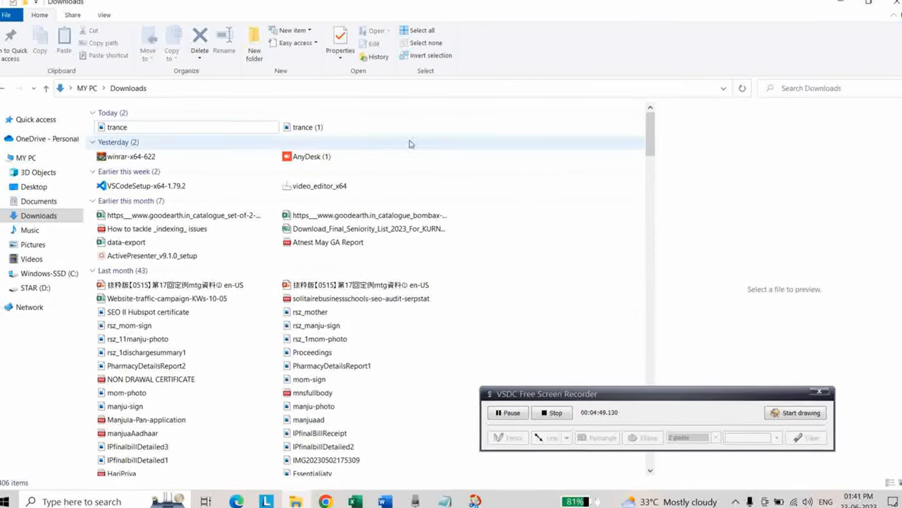